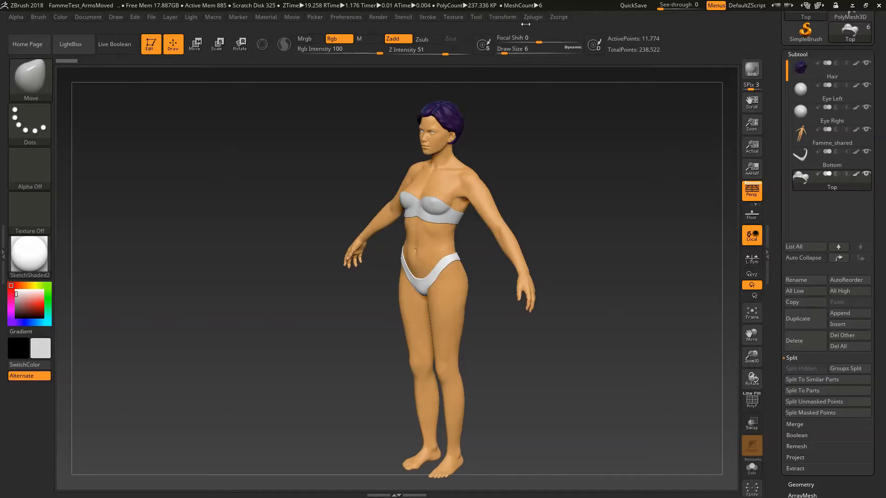
Export the ZBrush subtools as Famme_shared.fbx into Models > ToMixamo > FammeParts
{"action": "left_click", "coordinate": [531, 17]}
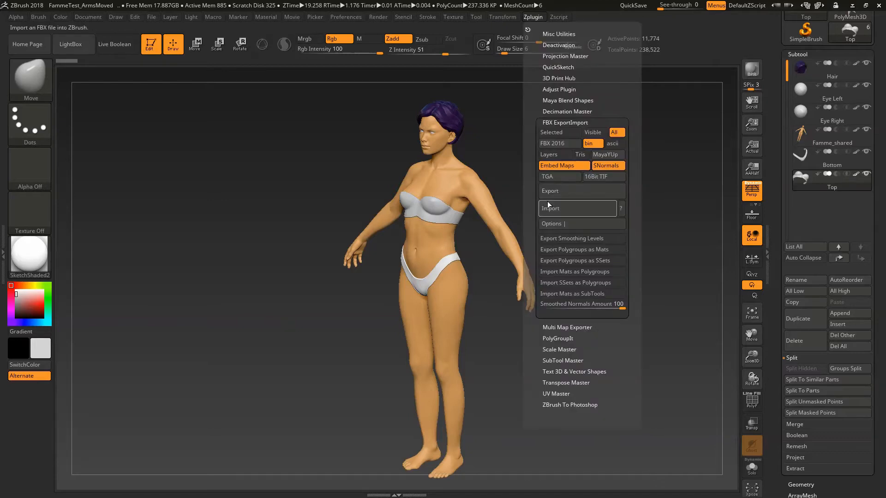
{"action": "mouse_move", "coordinate": [564, 238]}
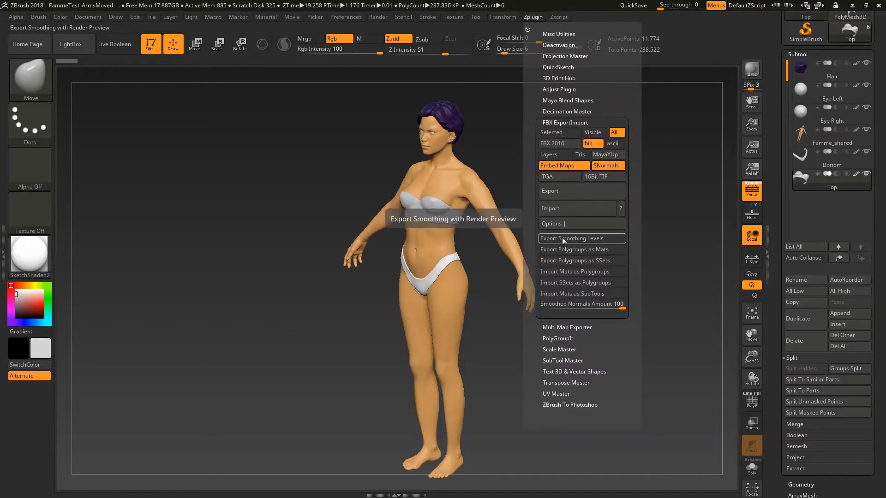
{"action": "mouse_move", "coordinate": [568, 191]}
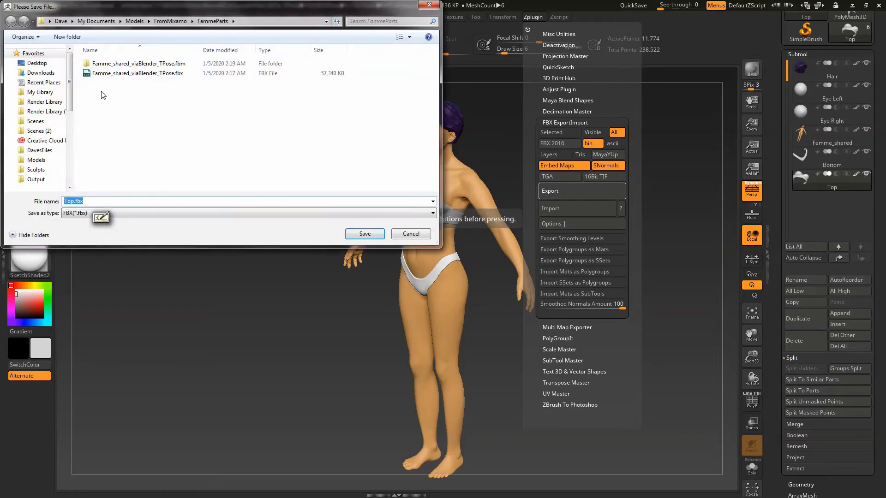
{"action": "left_click", "coordinate": [134, 21]}
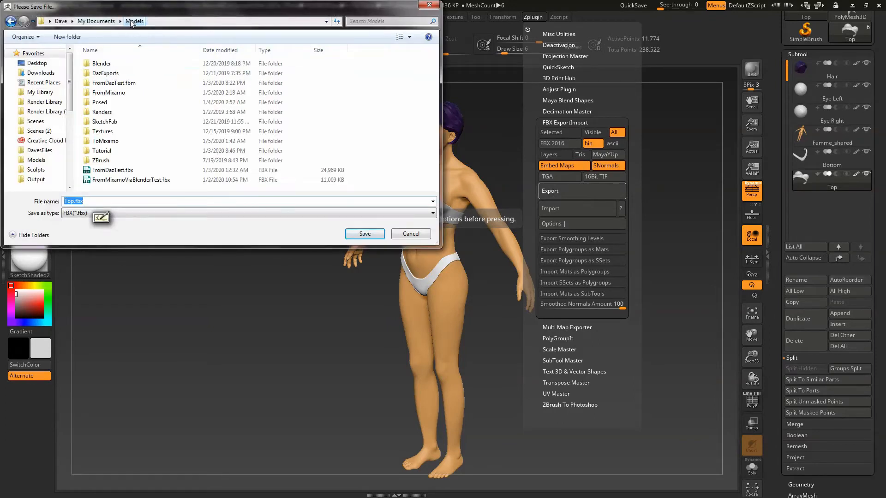
{"action": "double_click", "coordinate": [107, 141]}
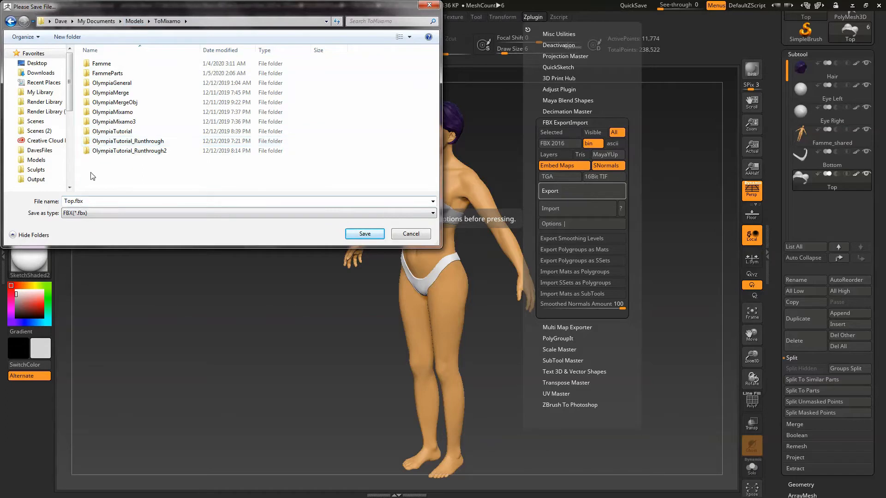
{"action": "double_click", "coordinate": [108, 73]}
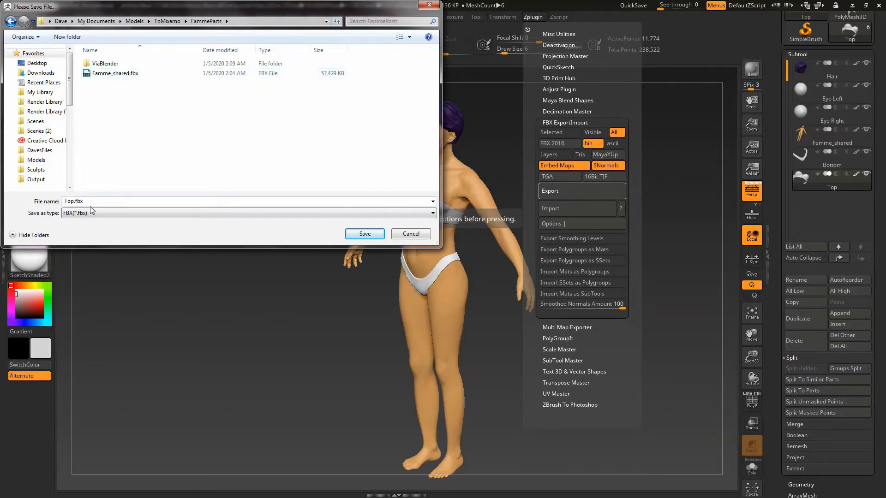
{"action": "left_click", "coordinate": [116, 73]}
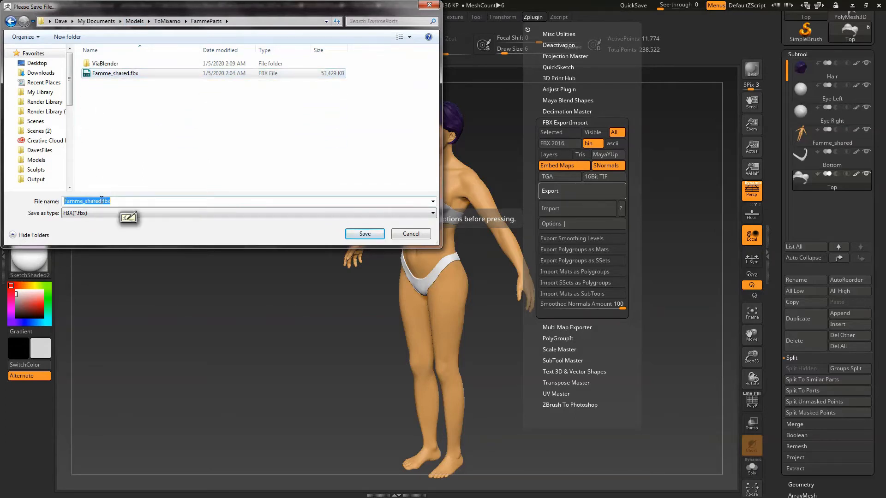
{"action": "left_click", "coordinate": [365, 233]}
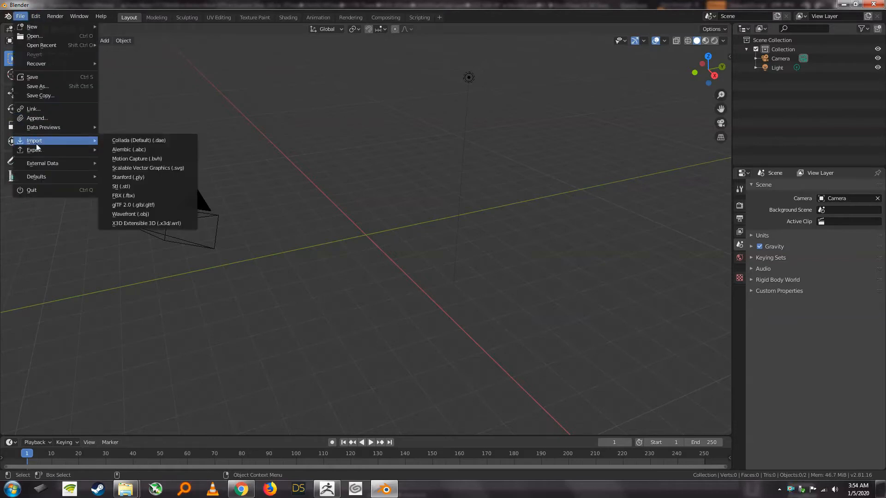
Import Famme_shared2.fbx from Models > ToMixamo > FammeParts into Blender
{"action": "left_click", "coordinate": [123, 196]}
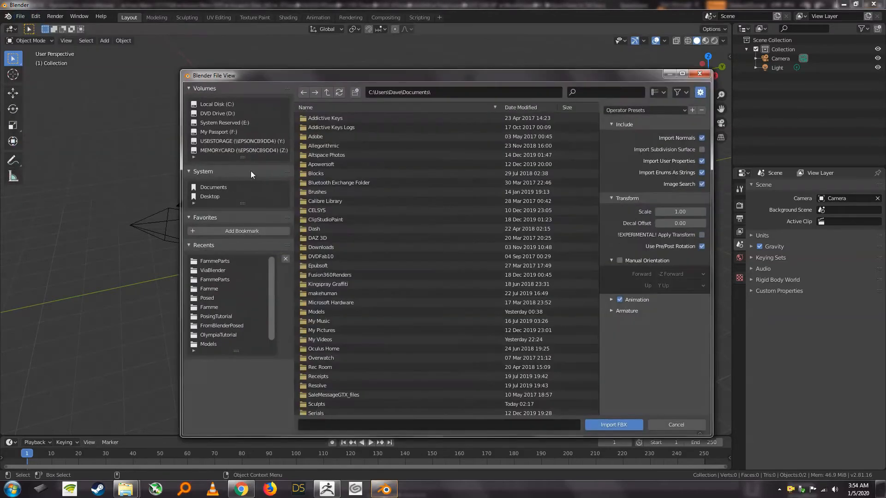
{"action": "double_click", "coordinate": [315, 312]}
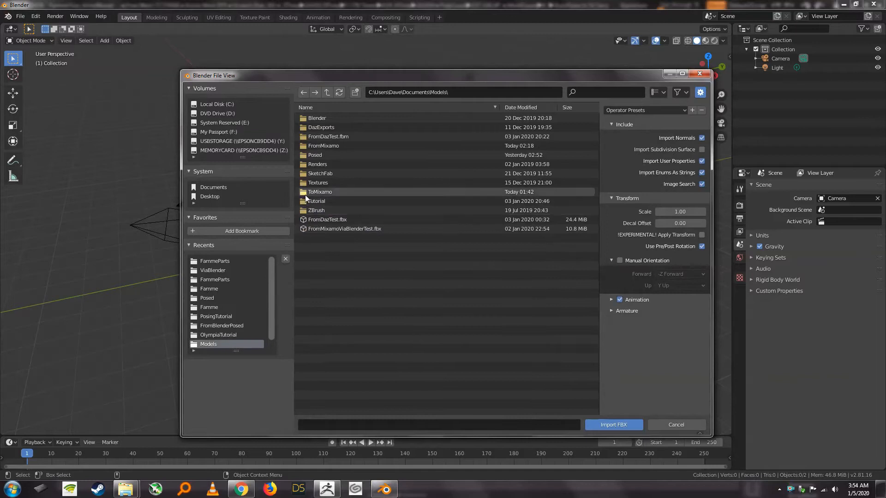
{"action": "double_click", "coordinate": [320, 191]}
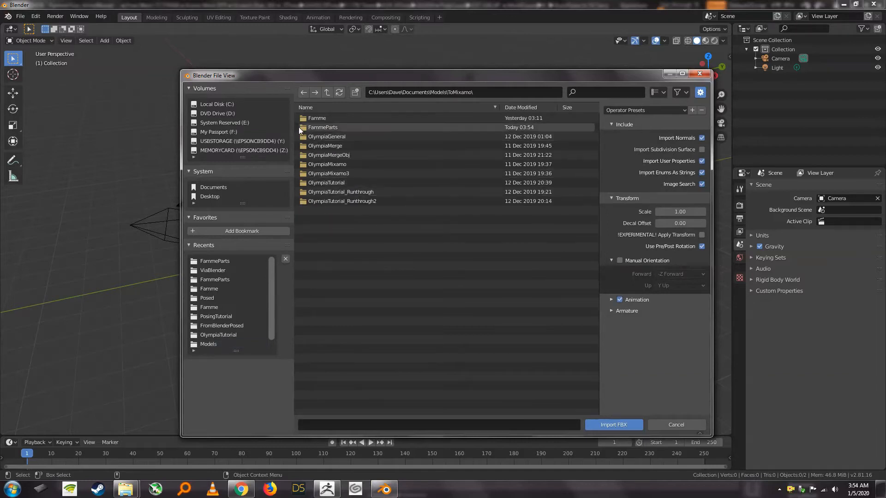
{"action": "double_click", "coordinate": [322, 128]}
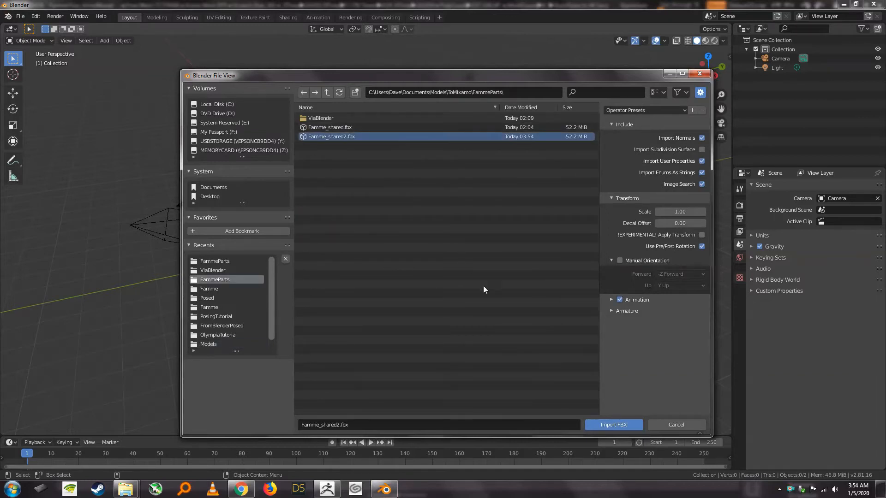
{"action": "left_click", "coordinate": [613, 425]}
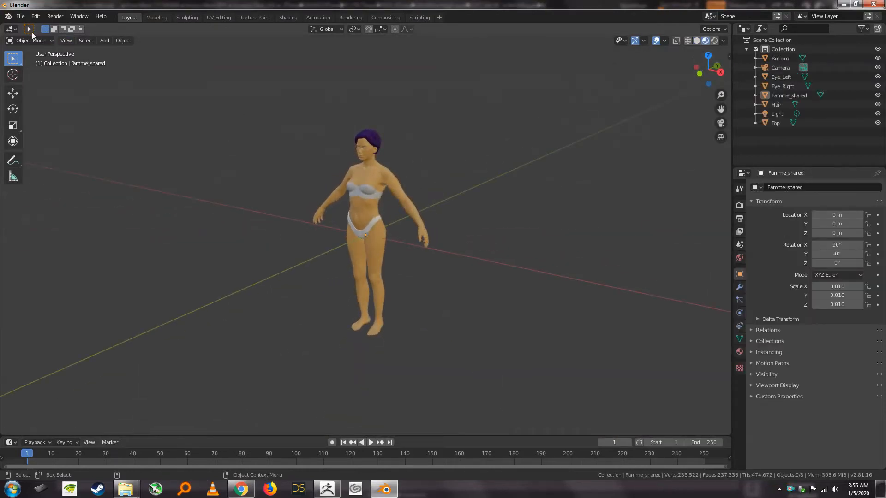
Export the Blender scene as an FBX file into the Models folder
{"action": "left_click", "coordinate": [19, 16]}
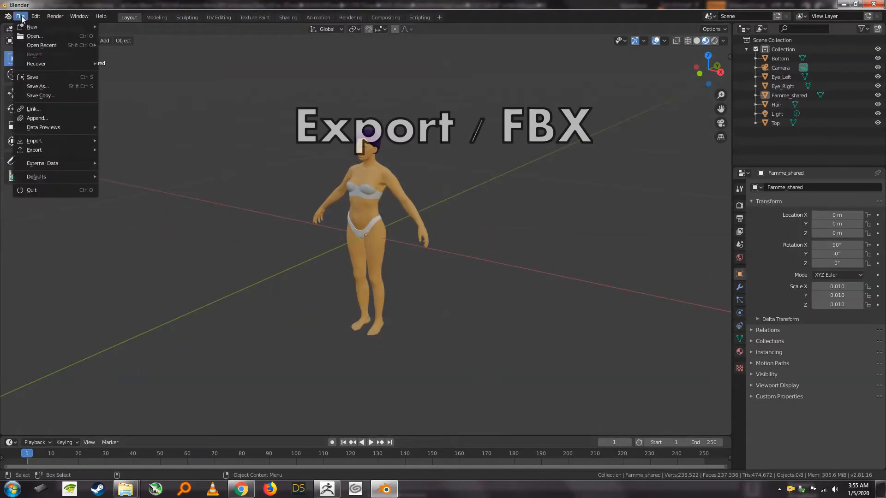
{"action": "left_click", "coordinate": [33, 150]}
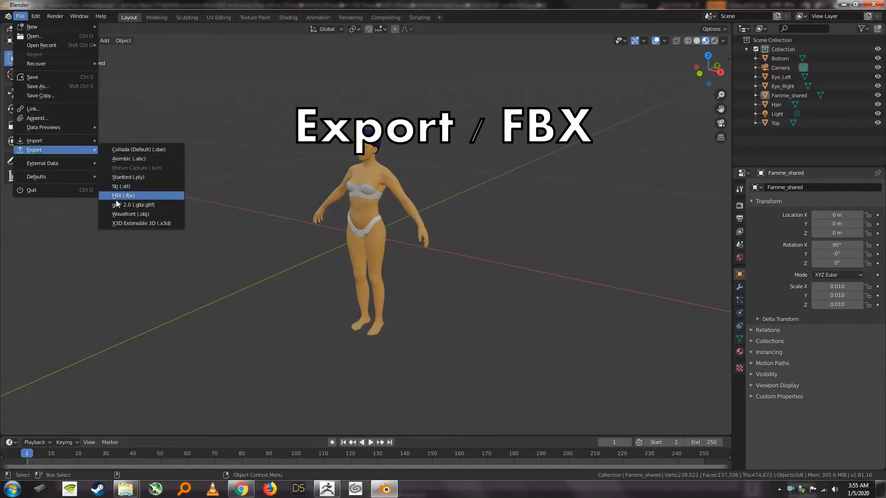
{"action": "left_click", "coordinate": [123, 196]}
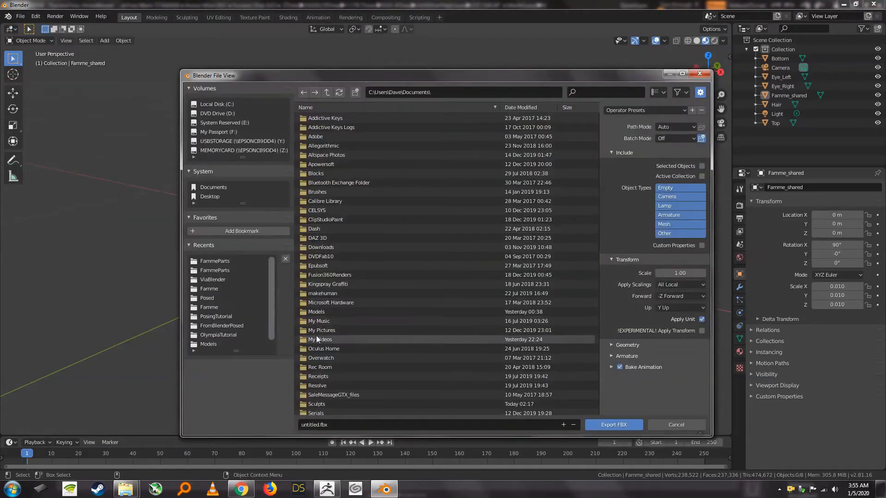
{"action": "double_click", "coordinate": [316, 312]}
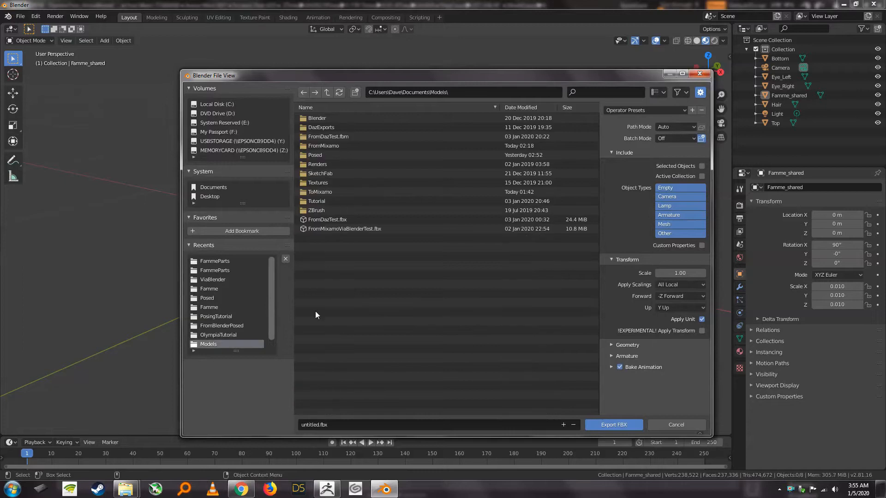
{"action": "left_click", "coordinate": [613, 425]}
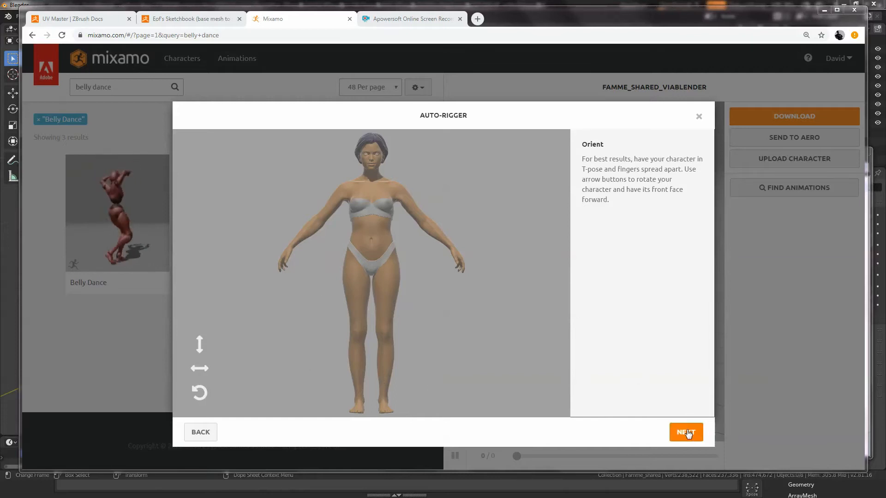
Accept the orientation, rig with the placed markers, and accept Famme_shared_ViaBlender2 in Mixamo
{"action": "left_click", "coordinate": [685, 433]}
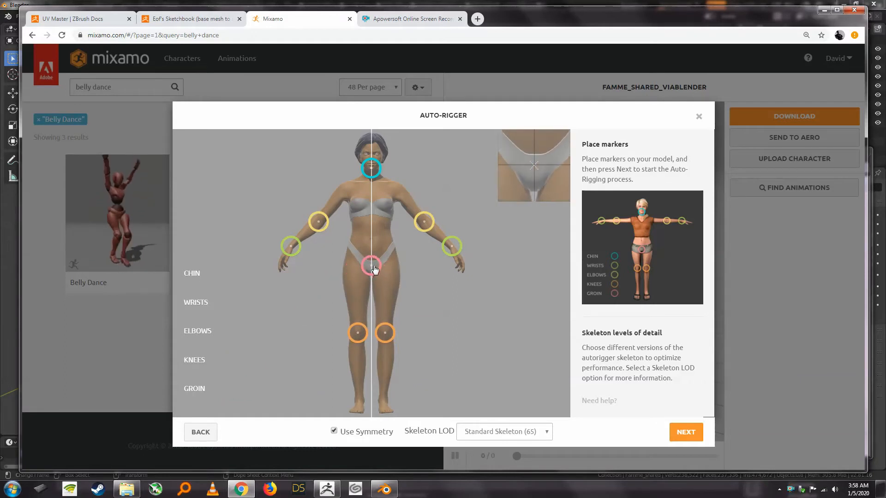
{"action": "mouse_move", "coordinate": [669, 206]}
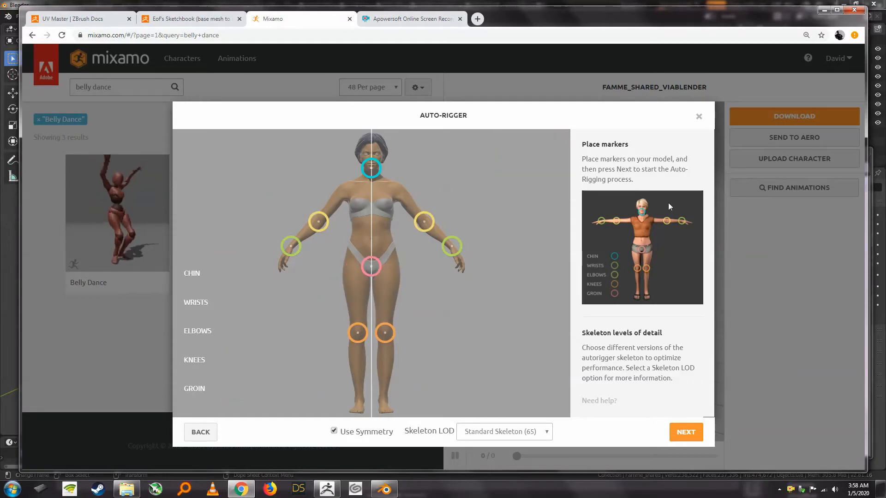
{"action": "left_click", "coordinate": [685, 432]}
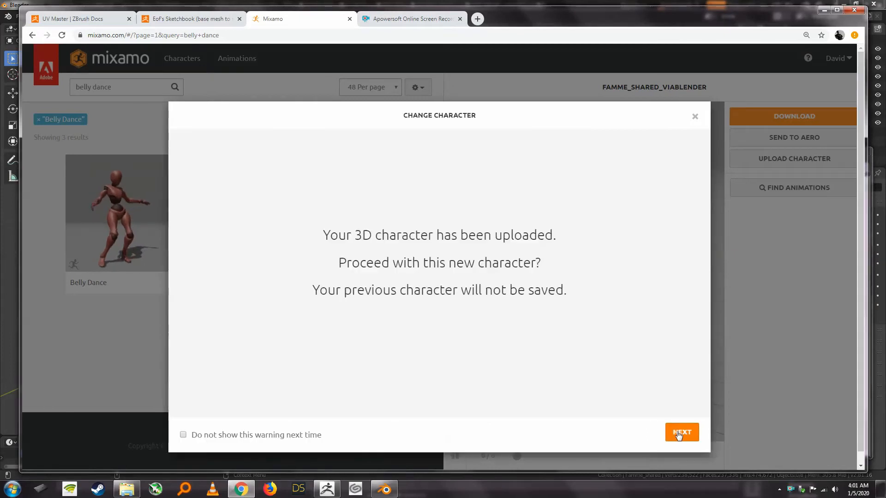
{"action": "left_click", "coordinate": [681, 432]}
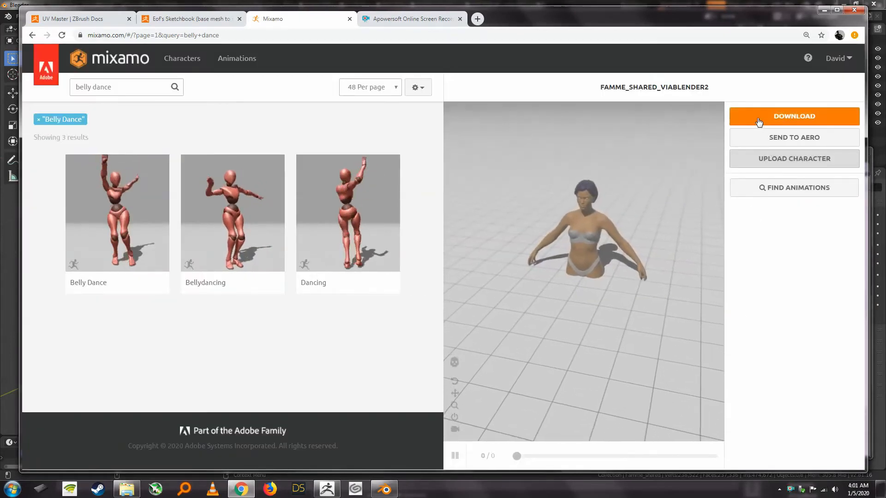
Download the rigged character from Mixamo as FBX in T-pose
{"action": "left_click", "coordinate": [793, 116]}
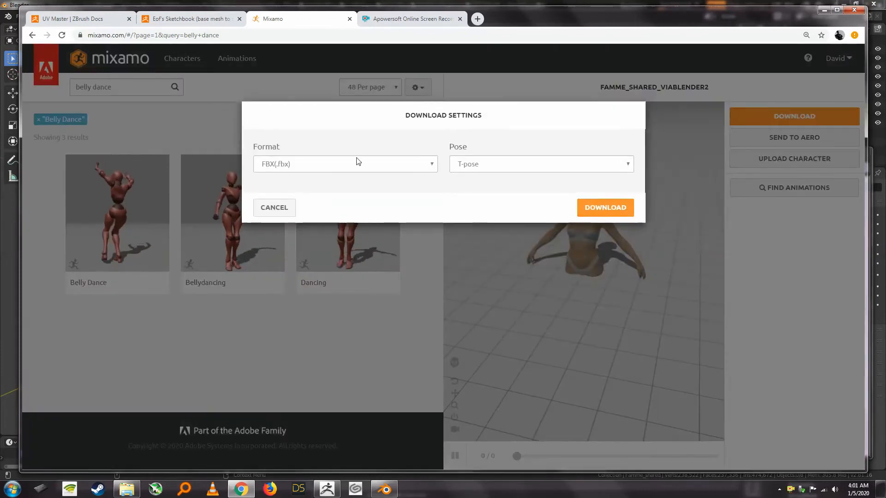
{"action": "left_click", "coordinate": [605, 207]}
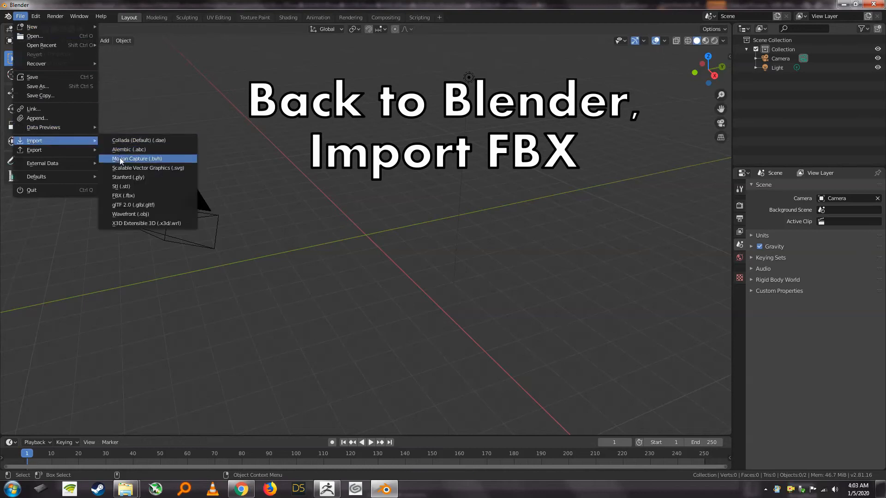
Import the T-pose FBX from Models > FromMixamo with Scale set to 10.00
{"action": "left_click", "coordinate": [122, 195]}
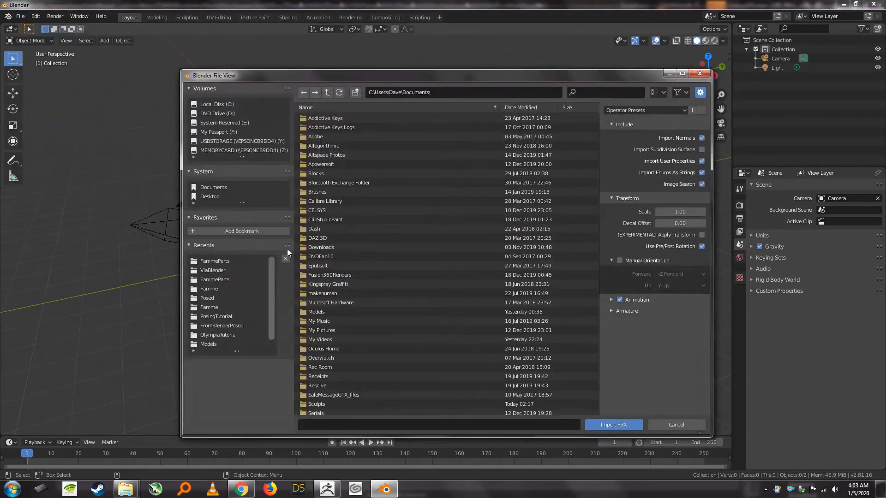
{"action": "double_click", "coordinate": [315, 312]}
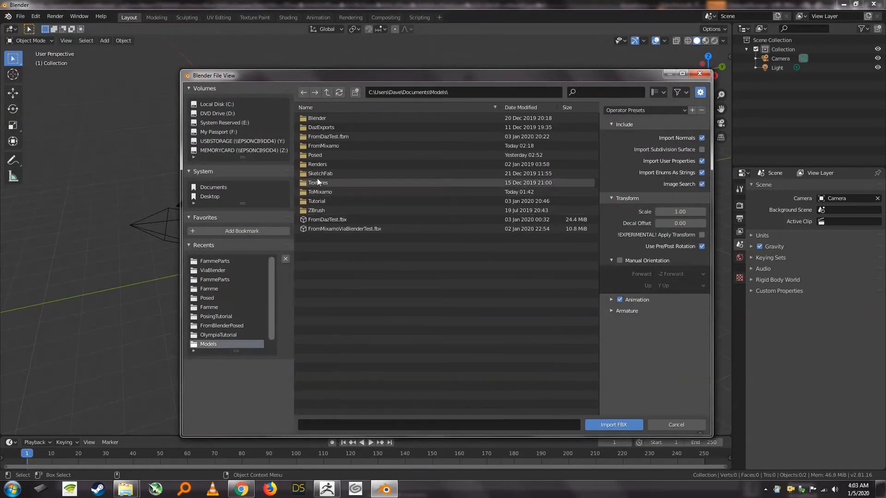
{"action": "left_click", "coordinate": [319, 192]}
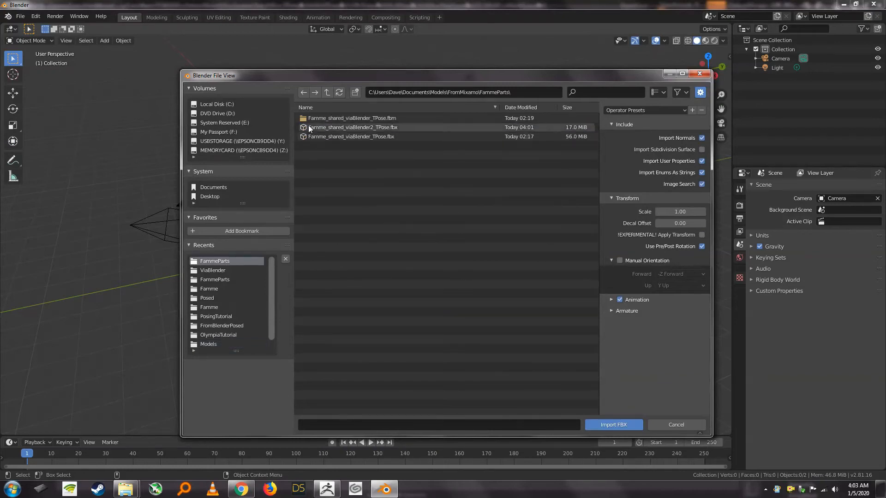
{"action": "left_click", "coordinate": [352, 127]}
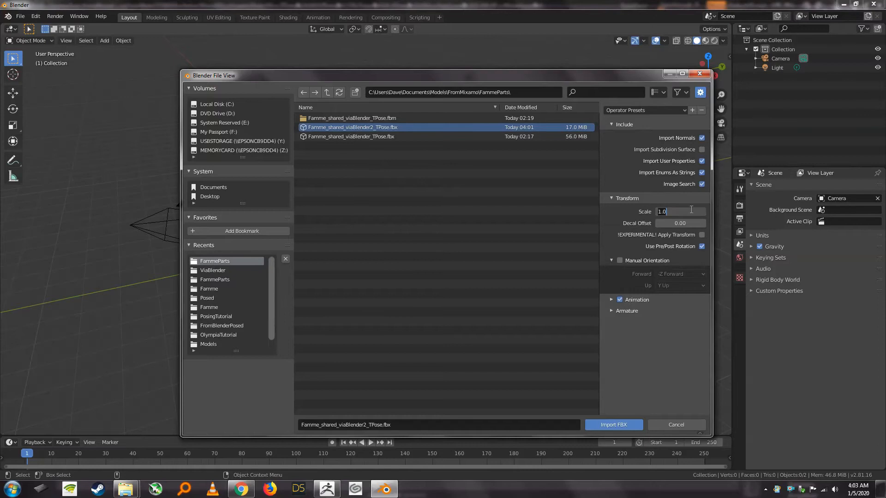
{"action": "type", "text": "10.00"}
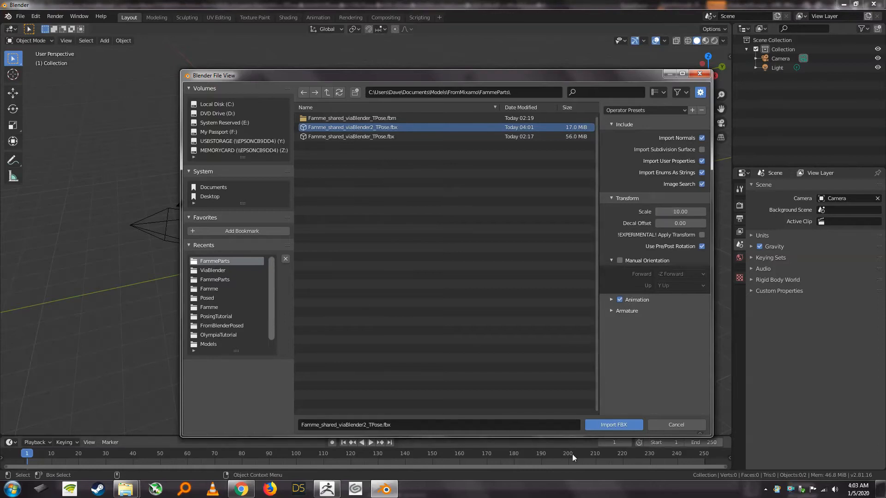
{"action": "left_click", "coordinate": [613, 425]}
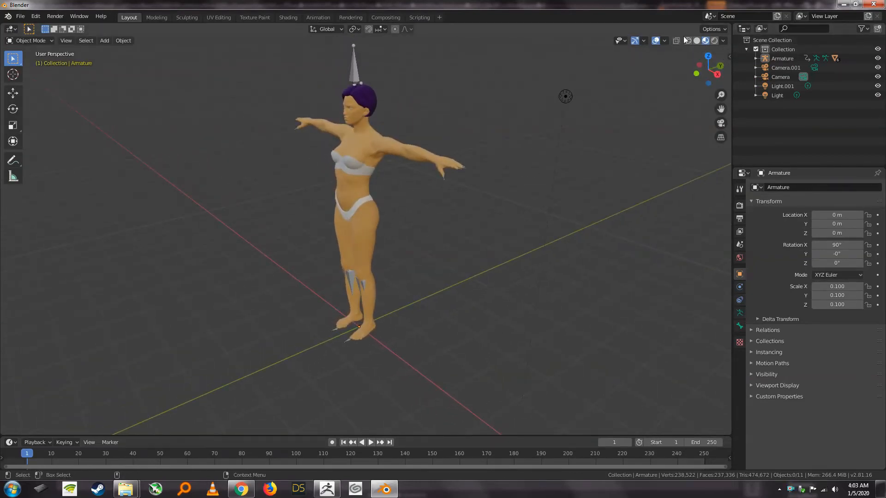
{"action": "left_click", "coordinate": [676, 40]}
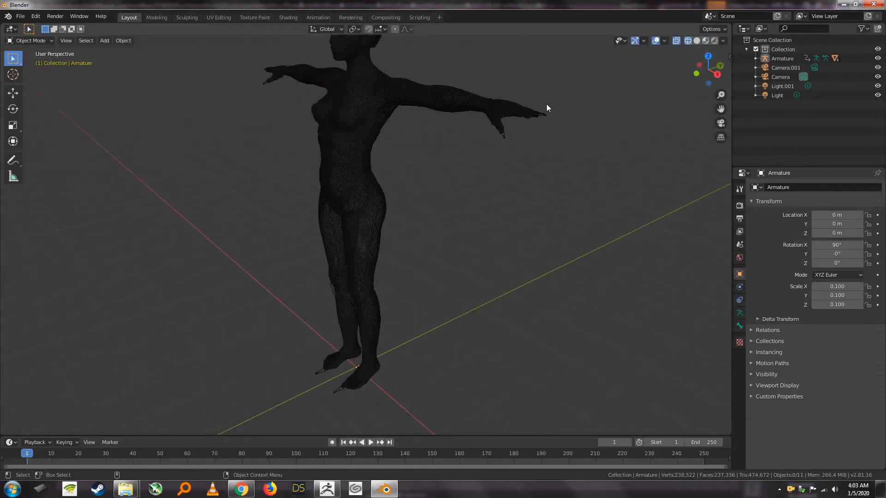
{"action": "scroll", "scroll_direction": "down", "scroll_amount": 3}
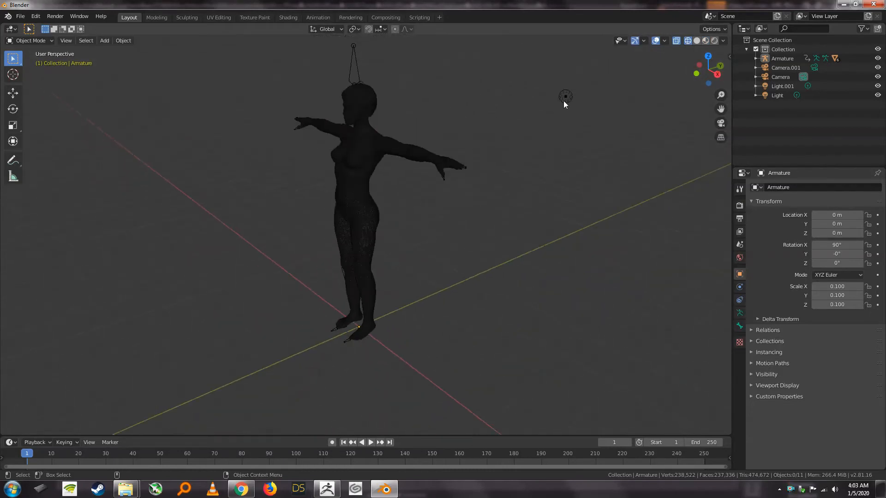
{"action": "left_click", "coordinate": [705, 40]}
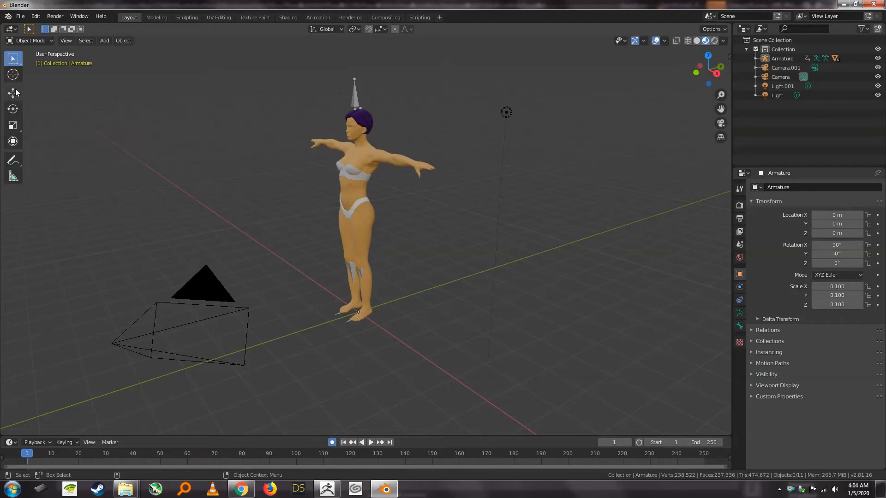
Use the Rotate tool in Pose Mode with Local orientation and solid grey shading
{"action": "left_click", "coordinate": [13, 108]}
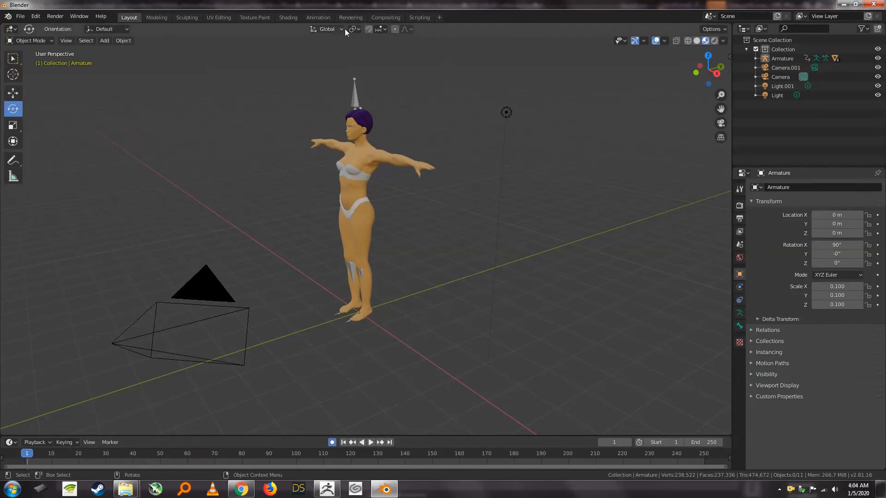
{"action": "left_click", "coordinate": [30, 40]}
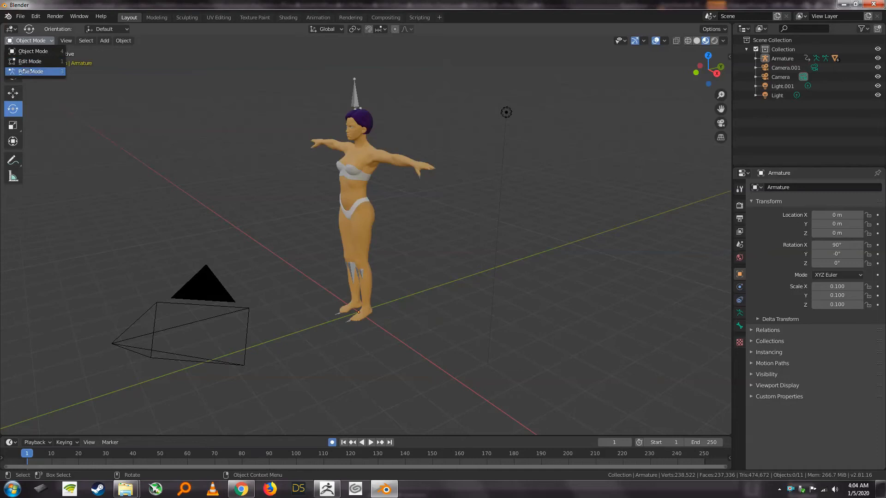
{"action": "left_click", "coordinate": [30, 71]}
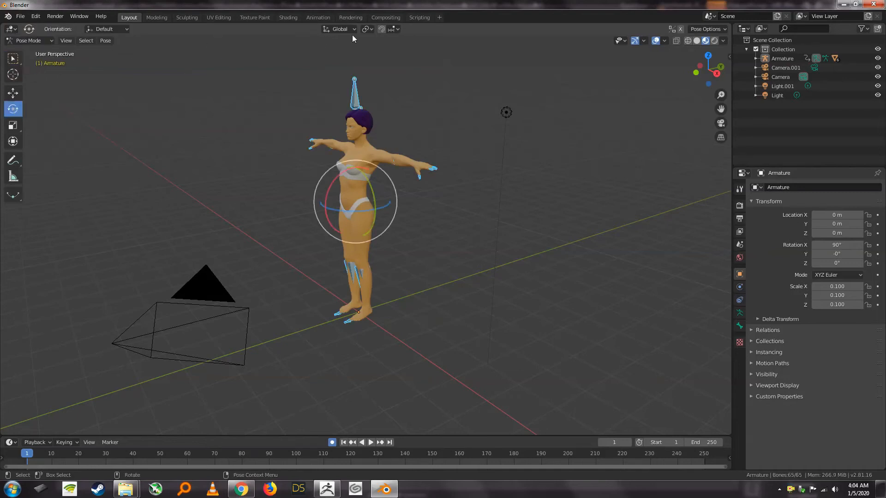
{"action": "left_click", "coordinate": [339, 29]}
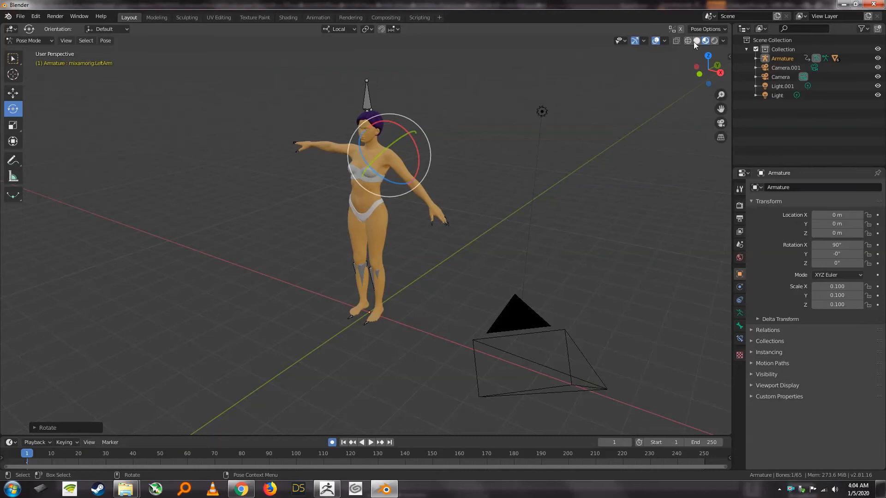
{"action": "left_click", "coordinate": [697, 40]}
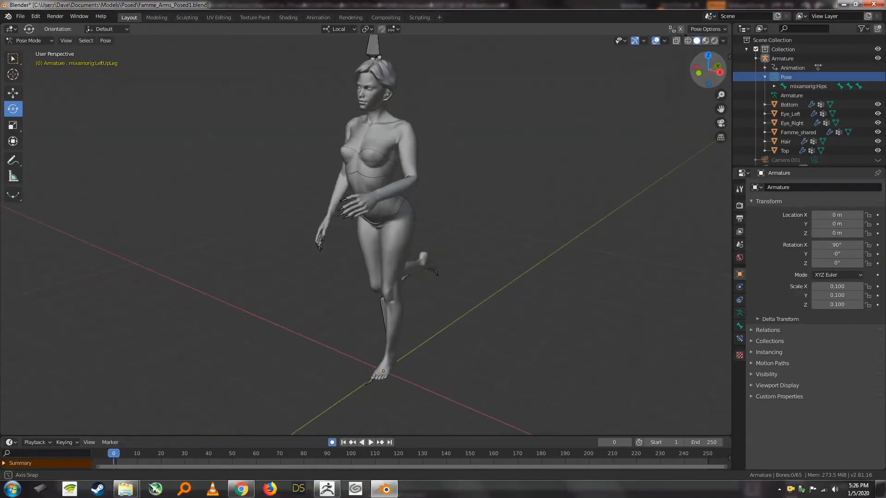
Turn the view toward the character's front and select the Bottom clothing mesh
{"action": "left_click_drag", "start_coordinate": [373, 226], "coordinate": [373, 204]}
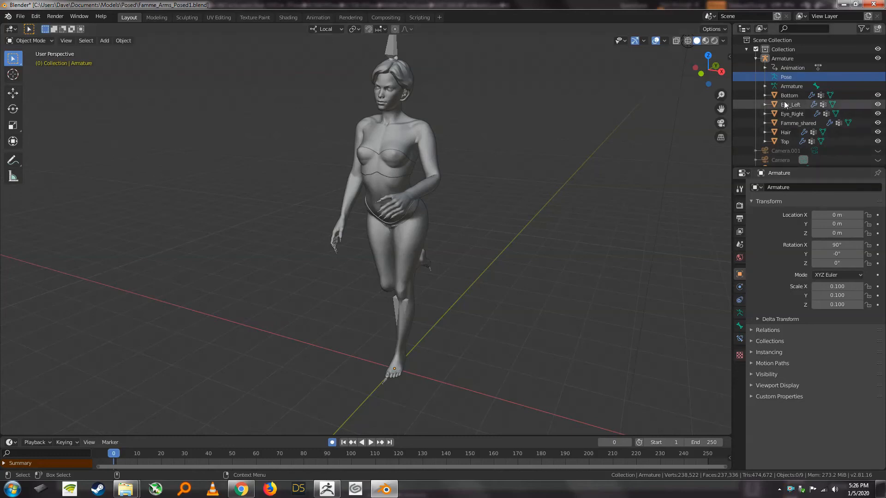
{"action": "left_click", "coordinate": [789, 95]}
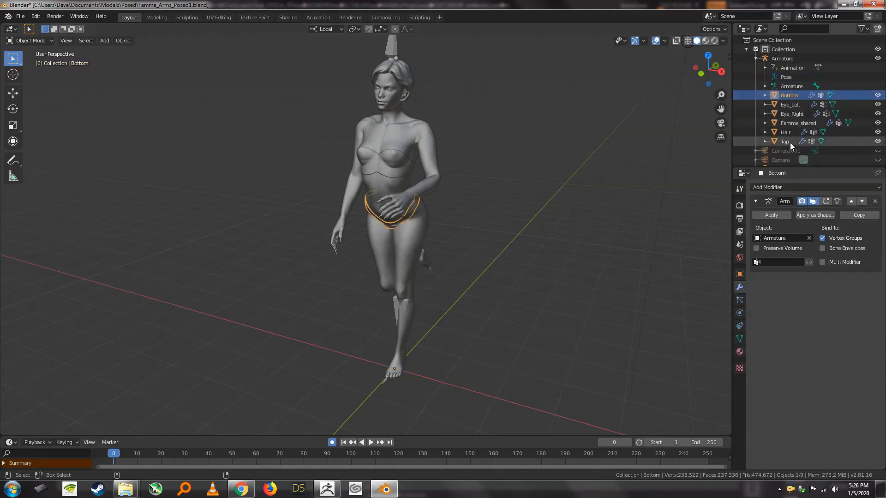
Select all six character meshes and convert them to plain meshes
{"action": "left_click", "coordinate": [123, 40]}
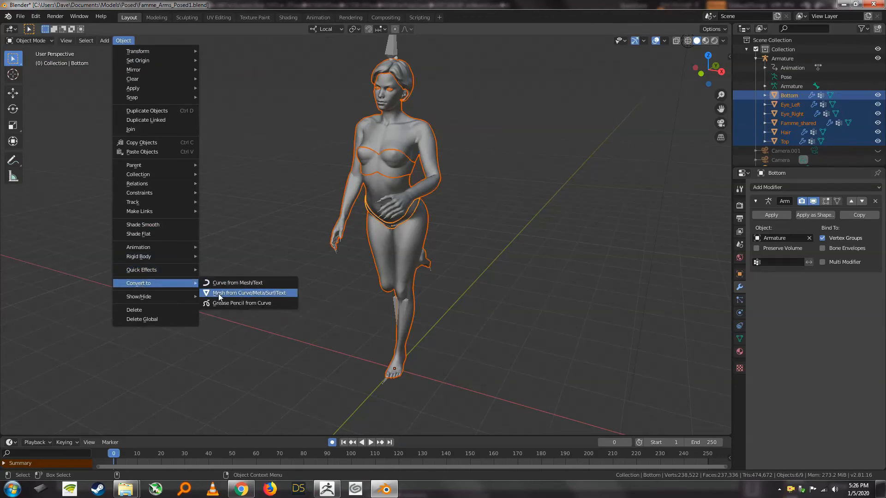
{"action": "left_click", "coordinate": [247, 292]}
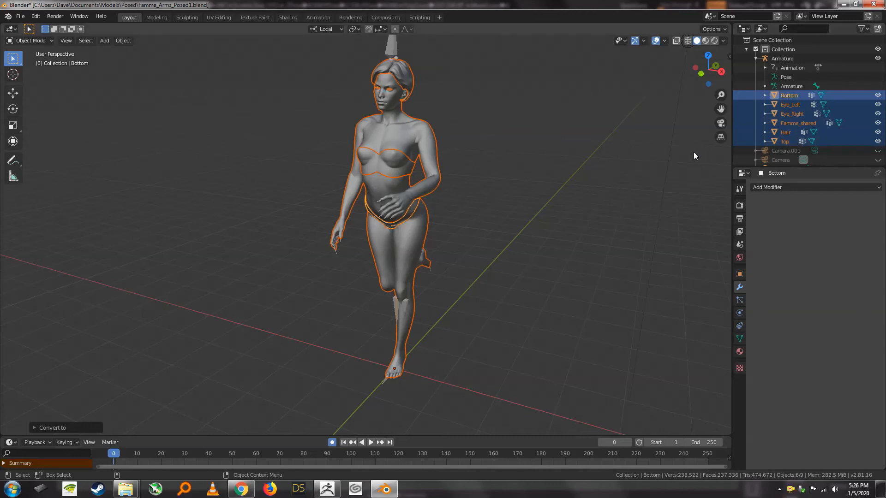
{"action": "mouse_move", "coordinate": [563, 204]}
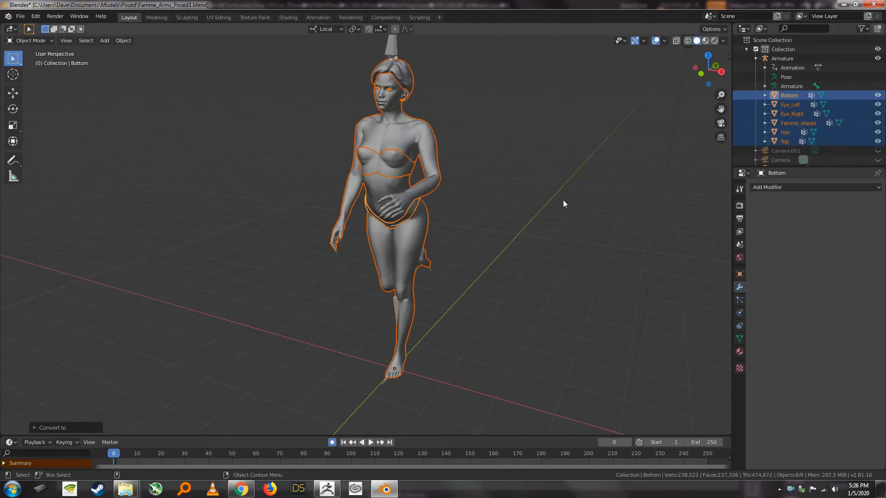
{"action": "mouse_move", "coordinate": [612, 171]}
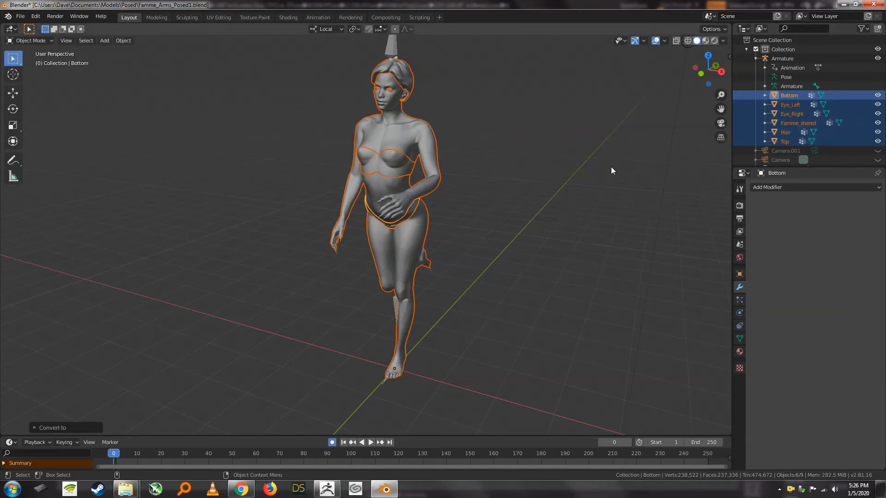
Select the Pose item and switch the viewport to Material Preview shading
{"action": "left_click", "coordinate": [792, 86]}
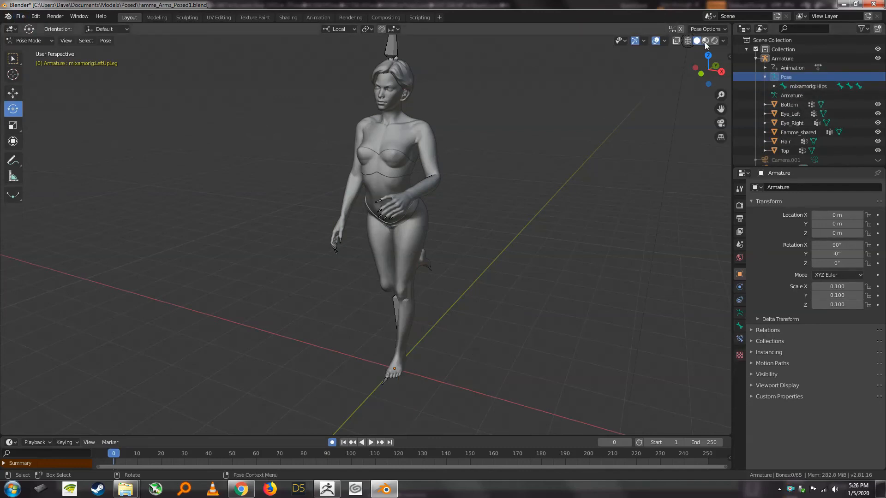
{"action": "left_click", "coordinate": [704, 40]}
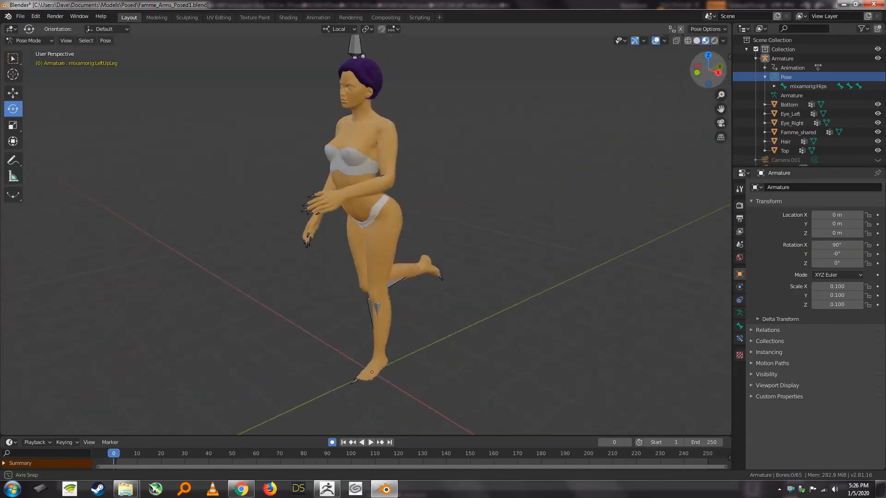
{"action": "left_click", "coordinate": [20, 15]}
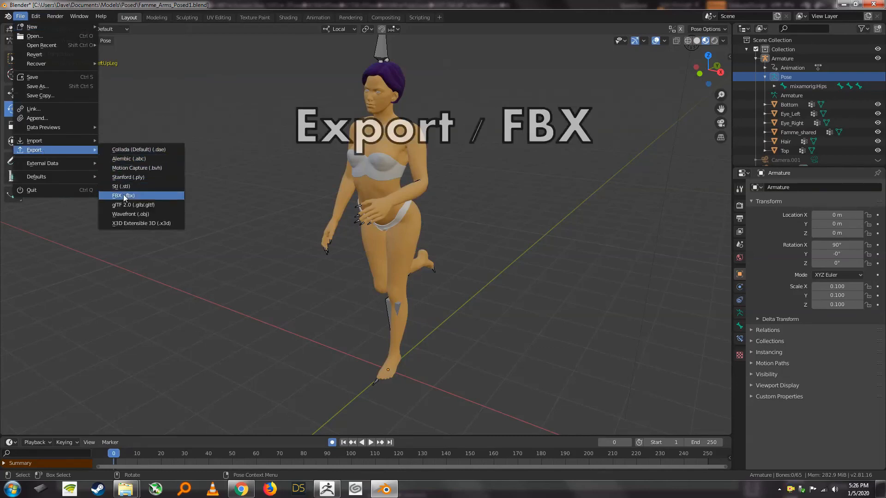
Export the posed character from Blender as Famme_Arms_Posed3.fbx in the Posed folder
{"action": "left_click", "coordinate": [123, 196]}
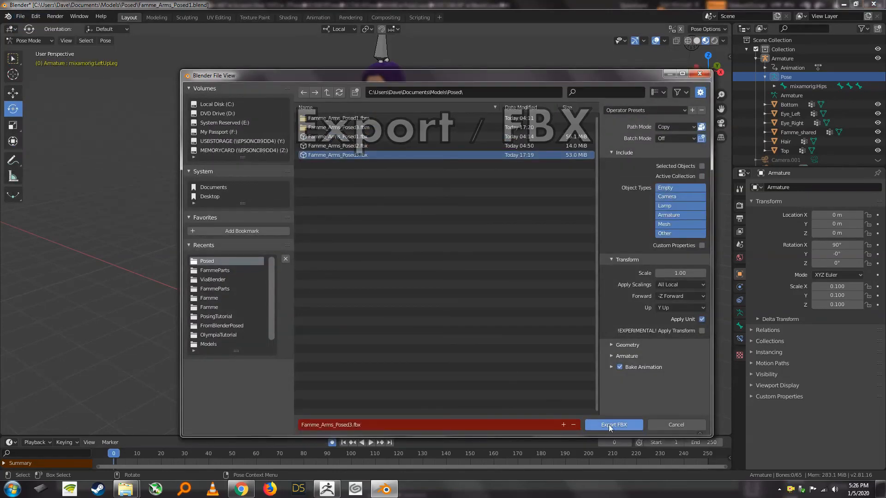
{"action": "left_click", "coordinate": [613, 424]}
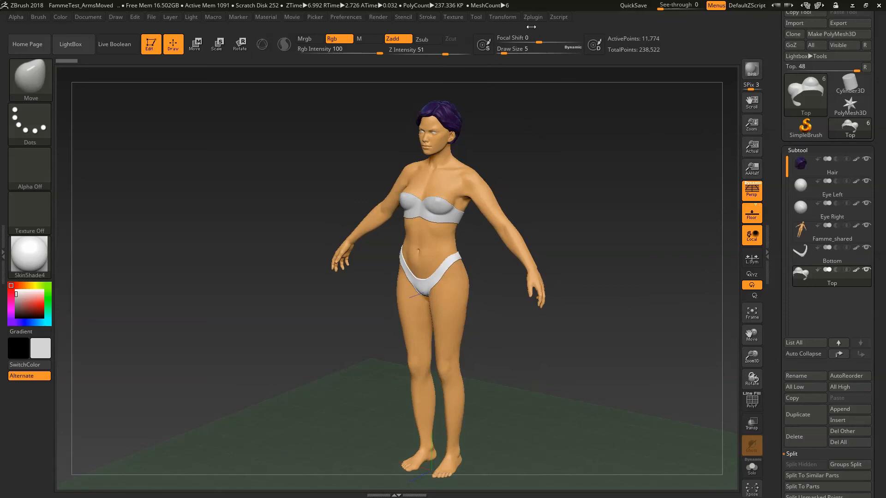
Import Famme_Arms_Posed3.fbx into ZBrush, giving the six subtools the walking pose
{"action": "left_click", "coordinate": [532, 17]}
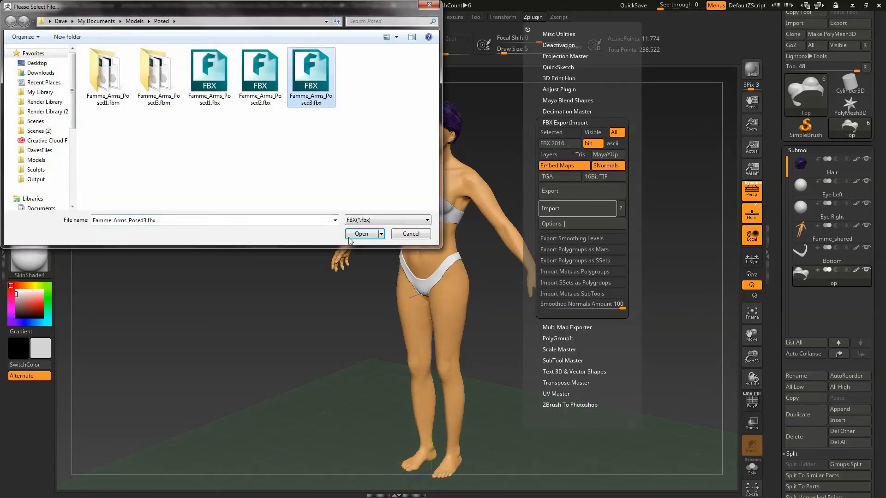
{"action": "left_click", "coordinate": [361, 234]}
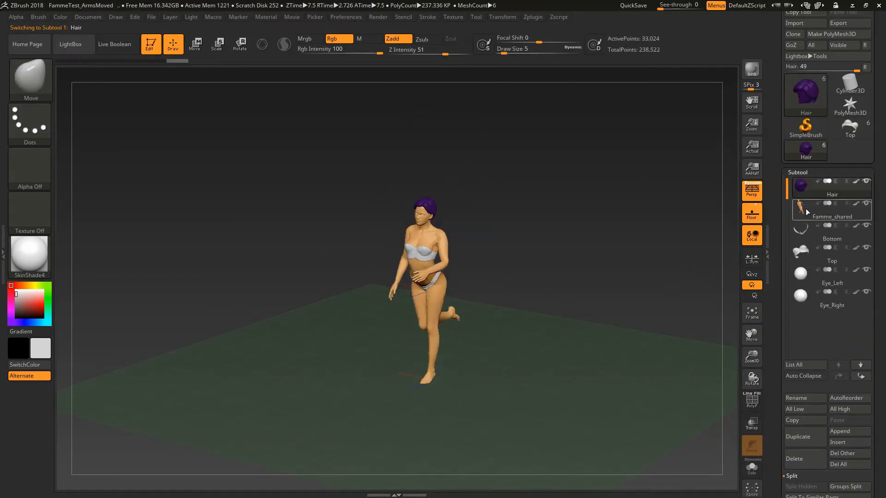
{"action": "left_click", "coordinate": [832, 216]}
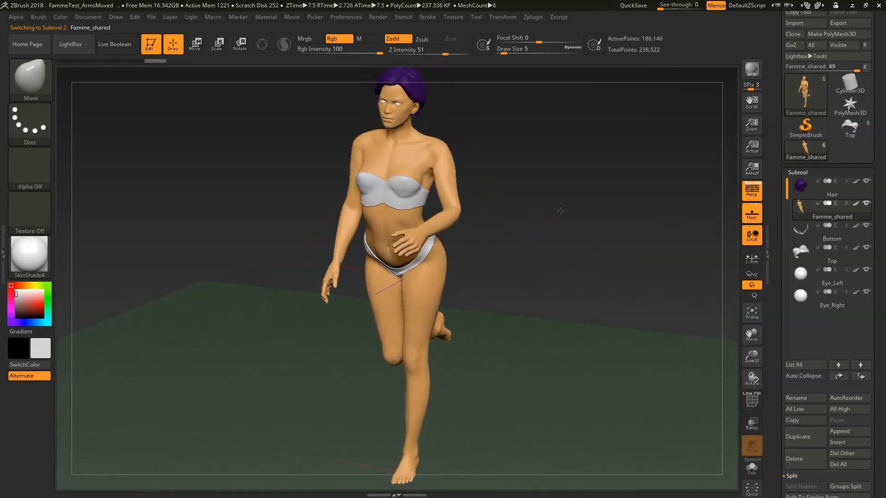
{"action": "key", "text": "shift+f"}
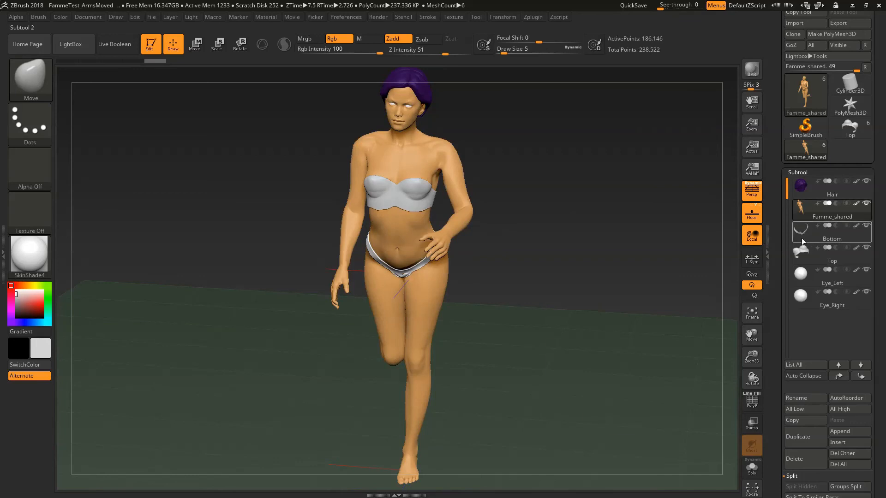
{"action": "left_click", "coordinate": [831, 232]}
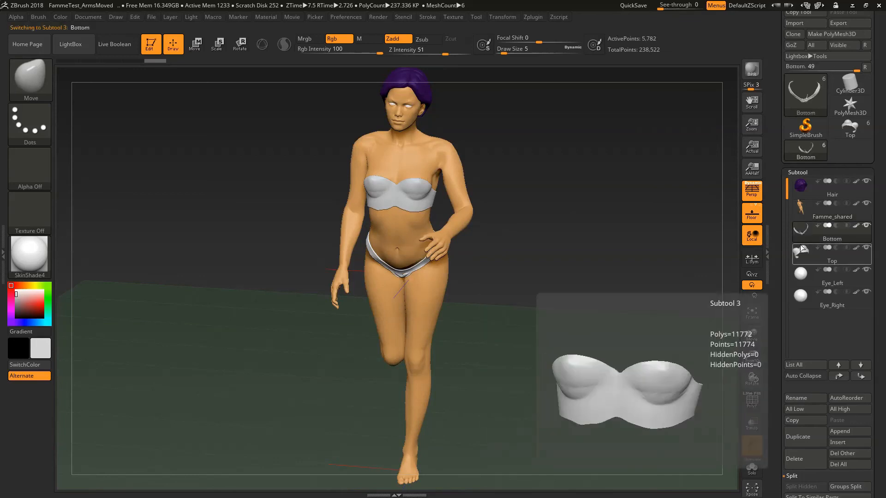